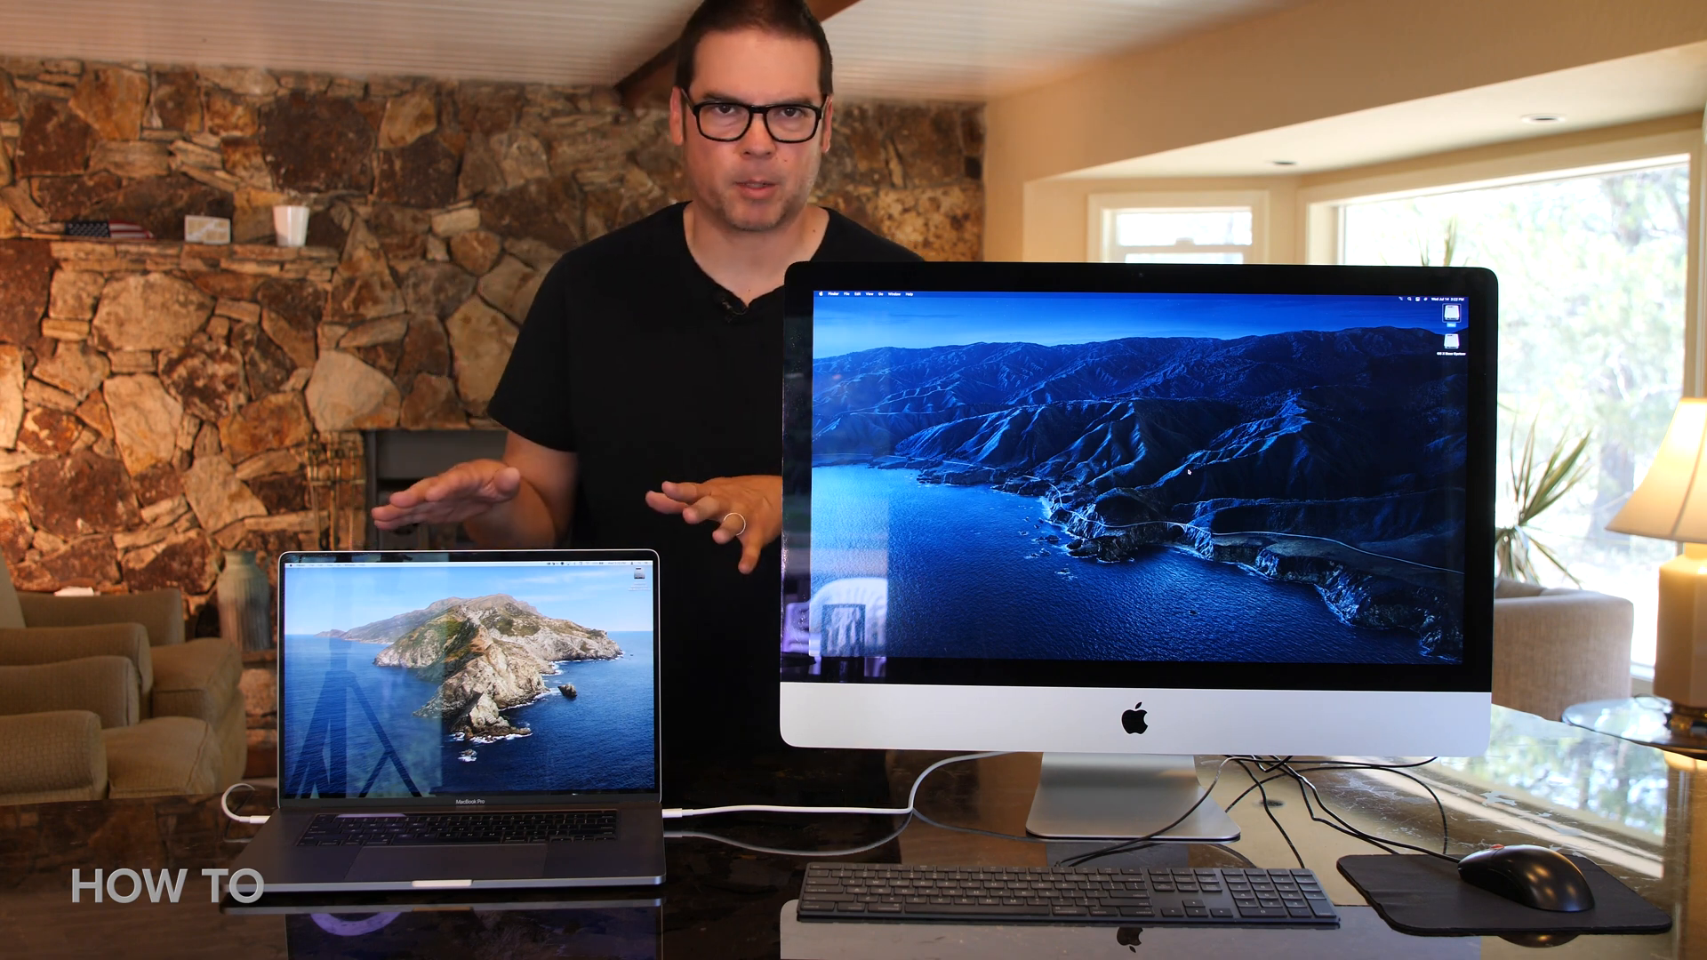
# - Restart the iMac in Target Disk Mode from the Startup Disk settings, confirming the restart
pyautogui.click(249, 87)
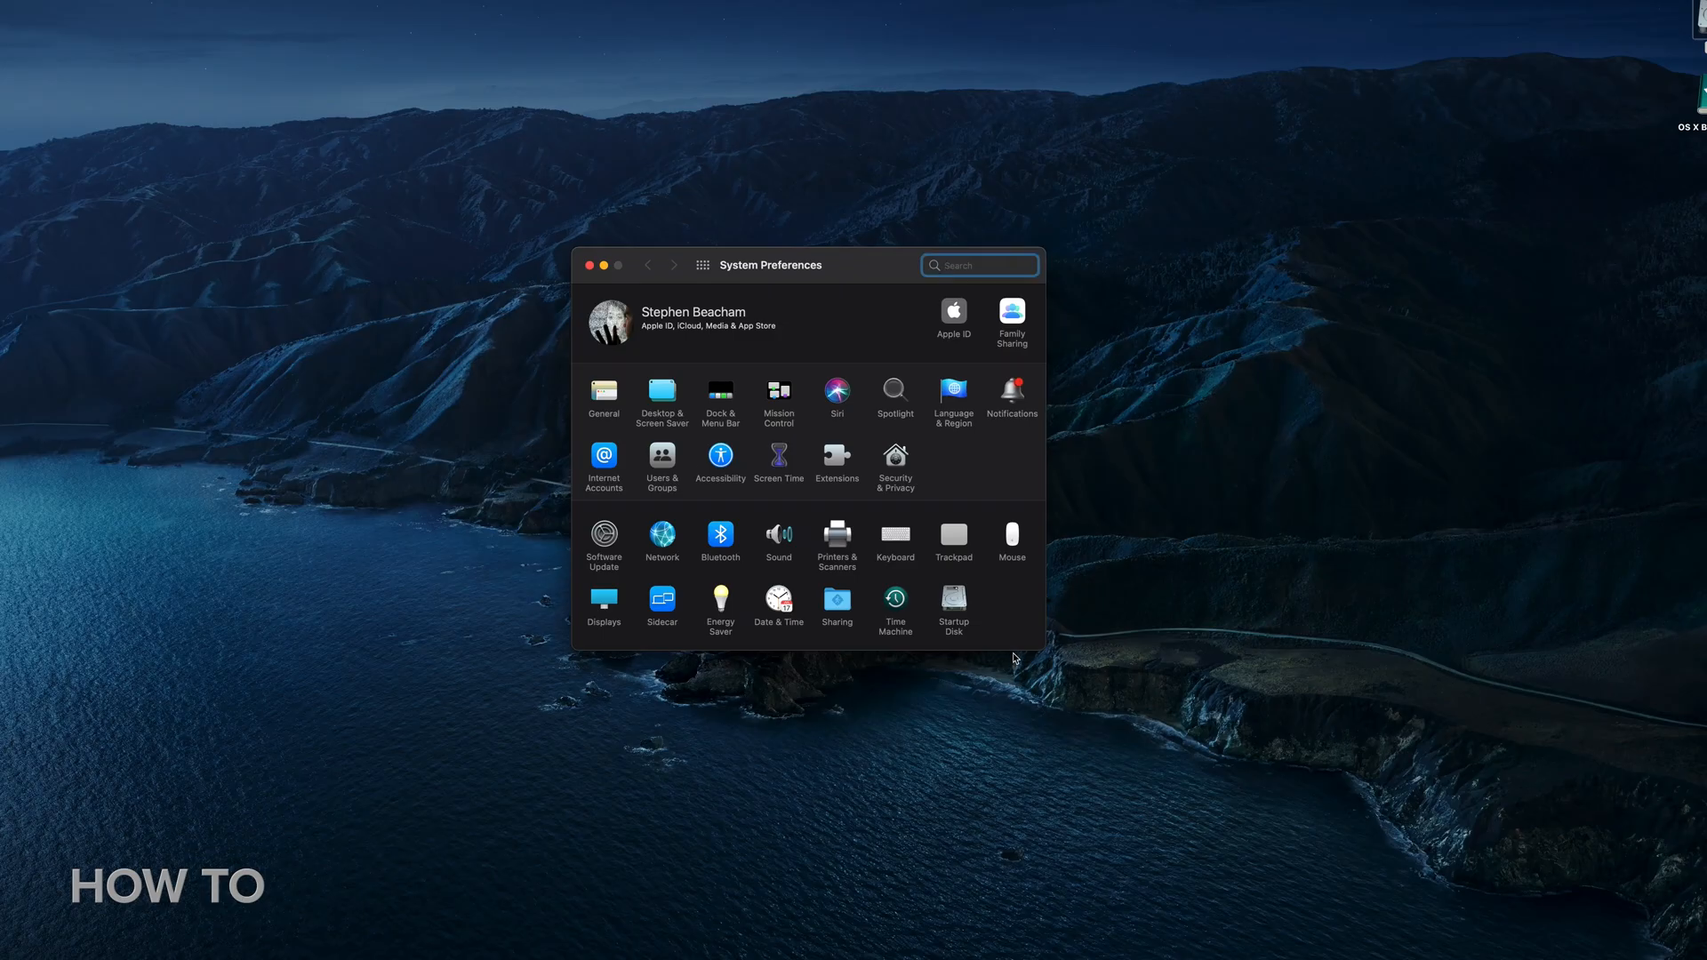
pyautogui.click(952, 602)
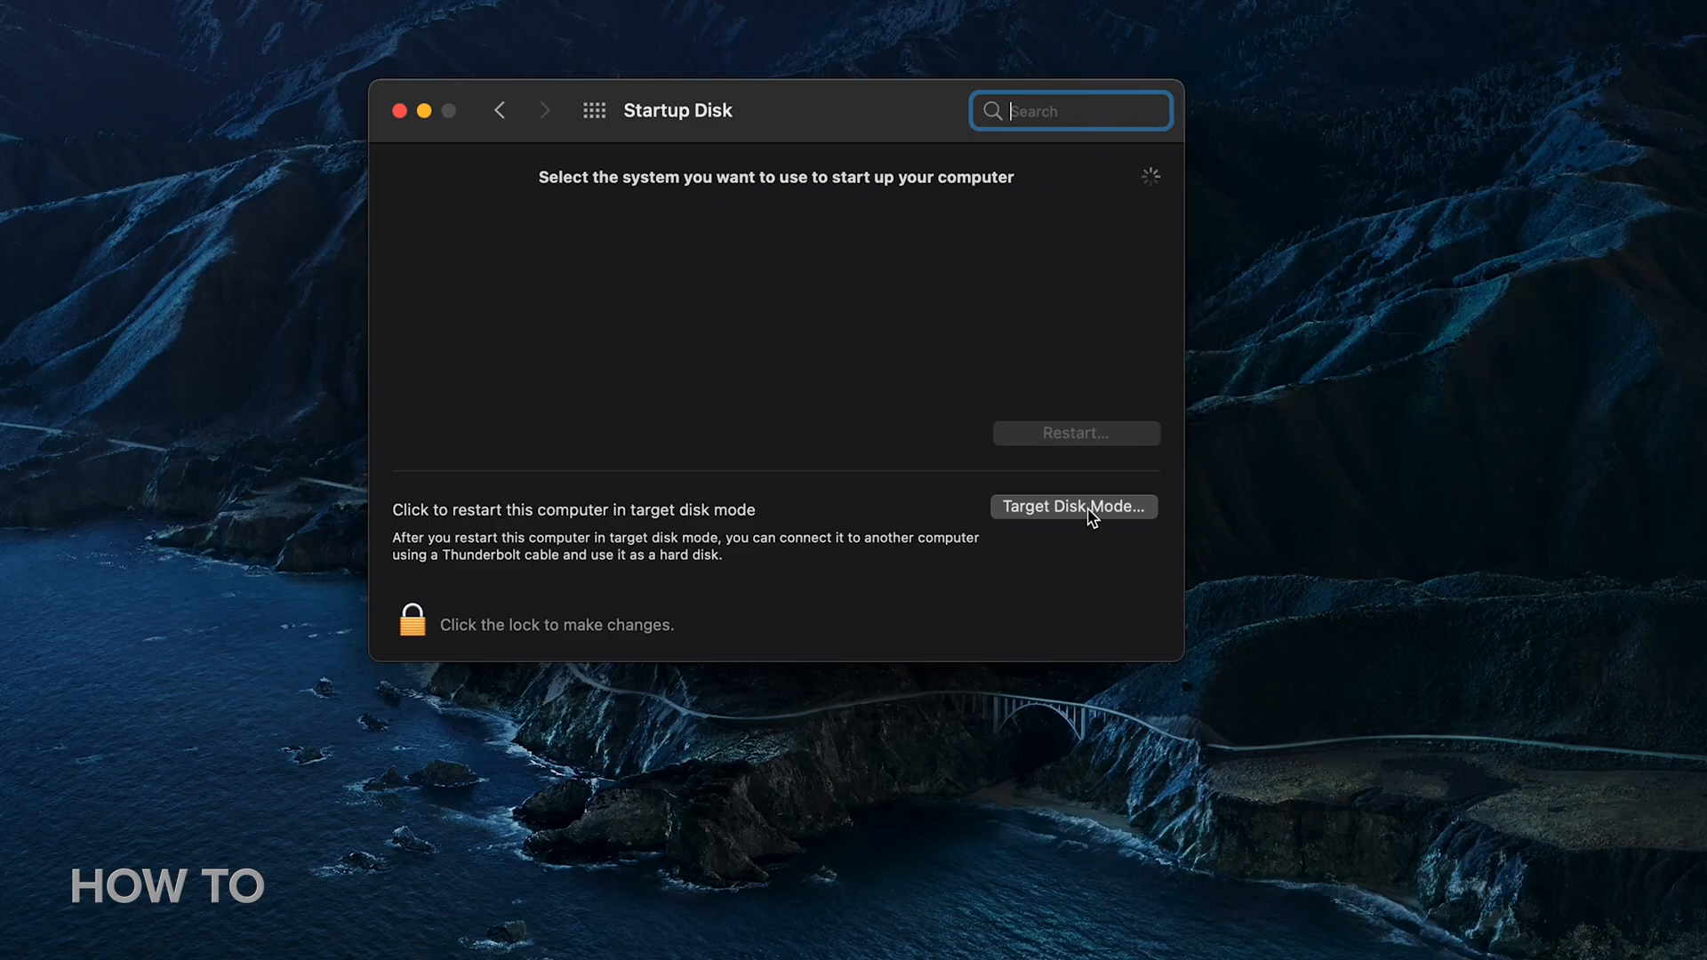
pyautogui.click(1072, 507)
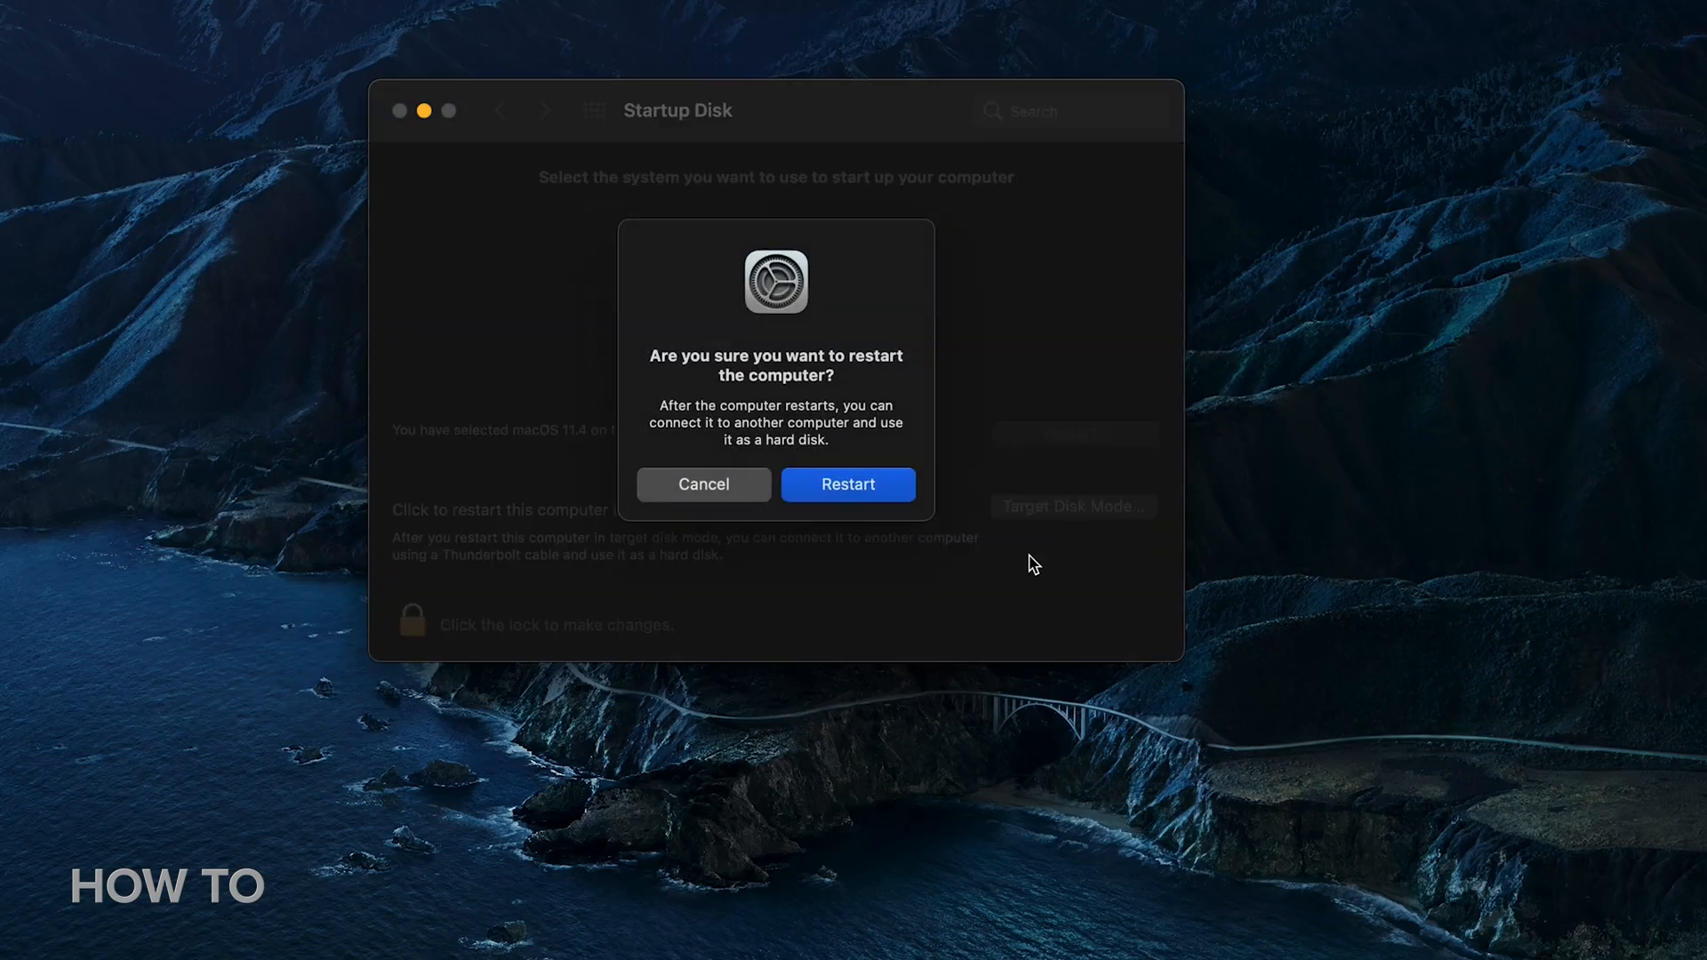
pyautogui.click(846, 483)
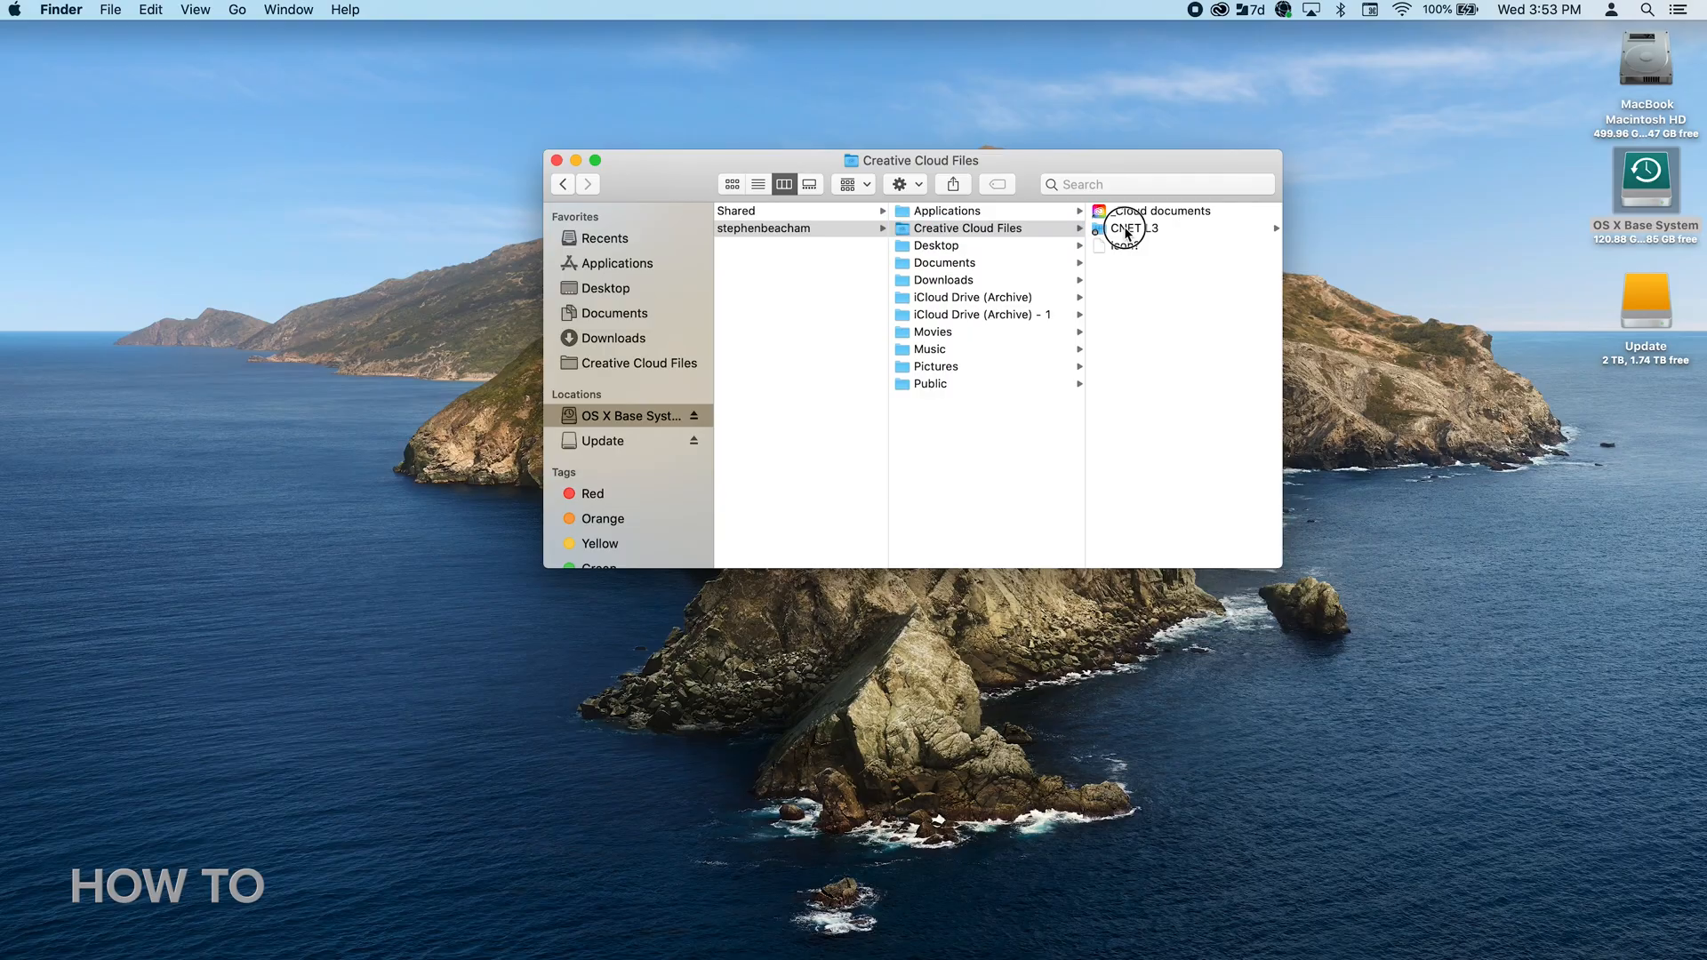
# - Copy the CNET L3 folder from the OS X Base System drive onto the desktop
pyautogui.moveTo(1132, 230); pyautogui.dragTo(1478, 479)
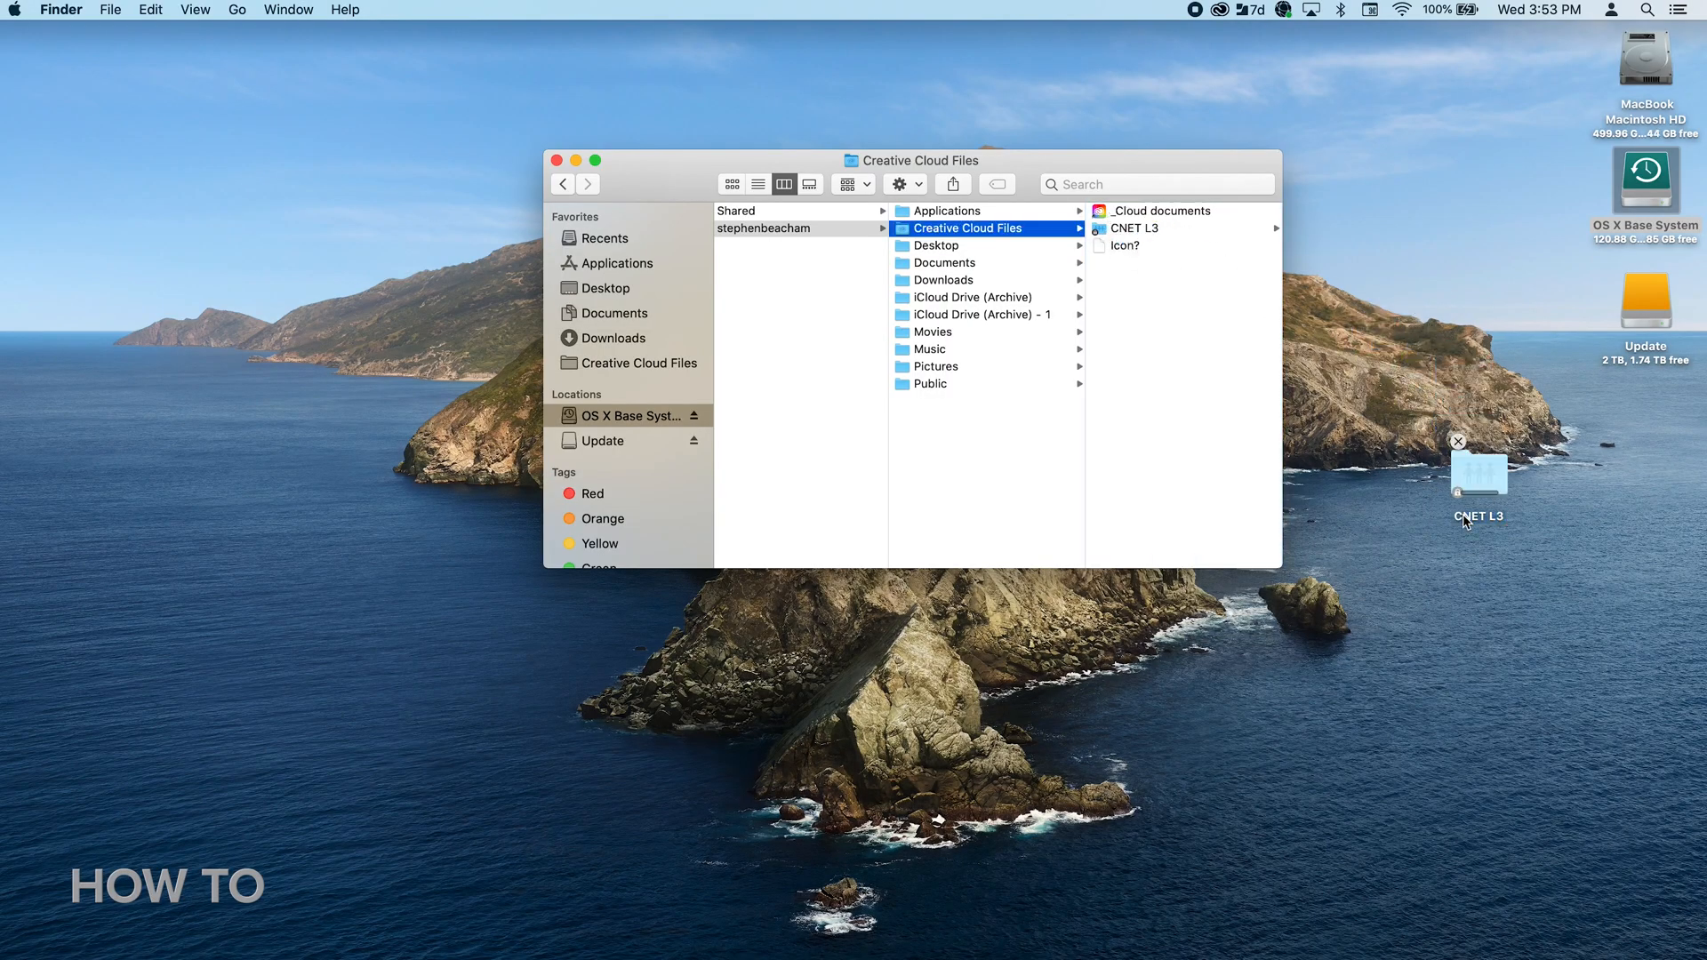
pyautogui.moveTo(1356, 610)
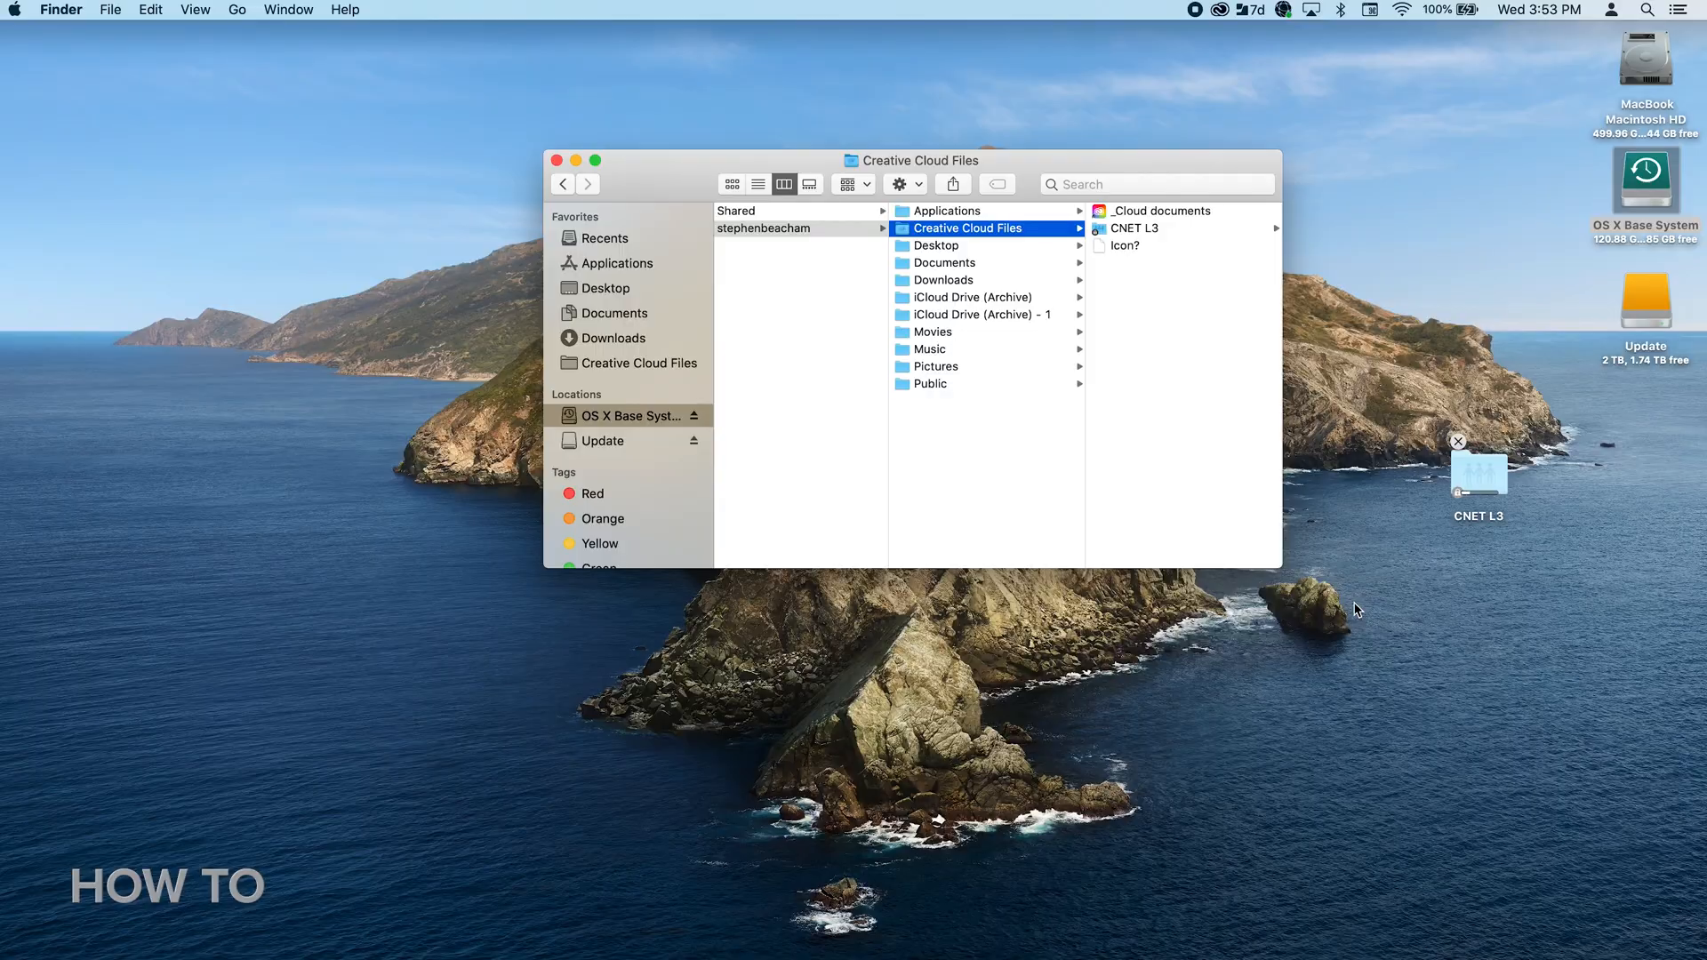